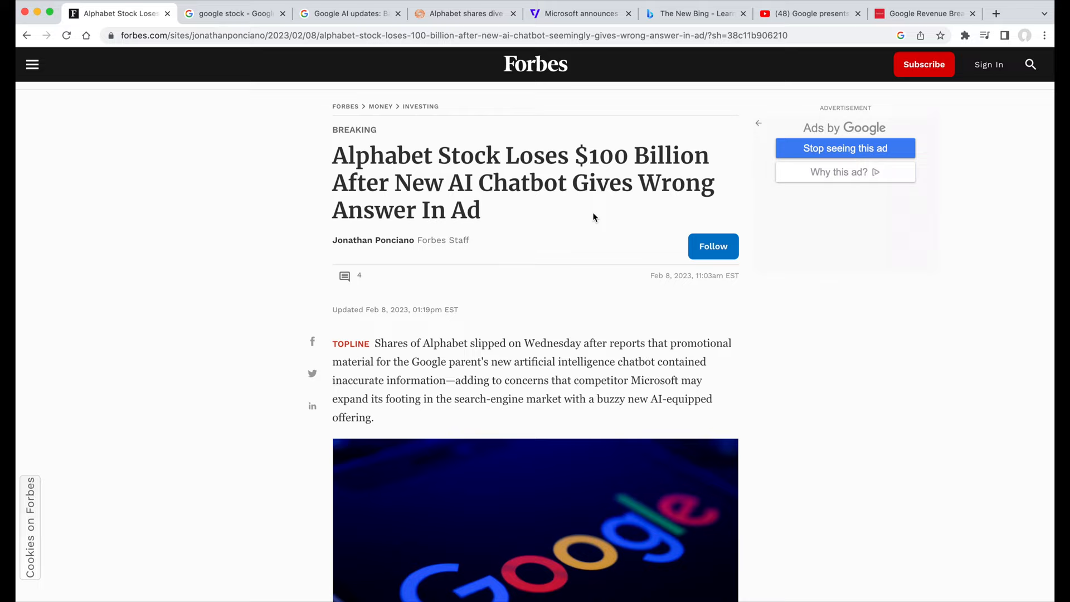
Show the Alphabet Inc Class A stock summary, down 7.68% on the day.
click(232, 13)
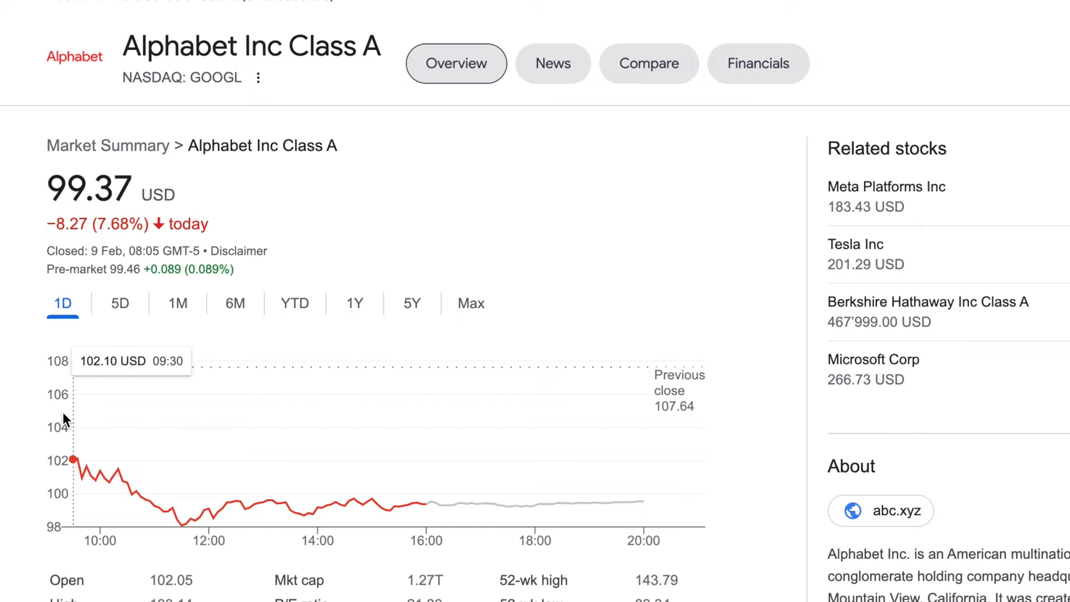
mouse_move(180, 525)
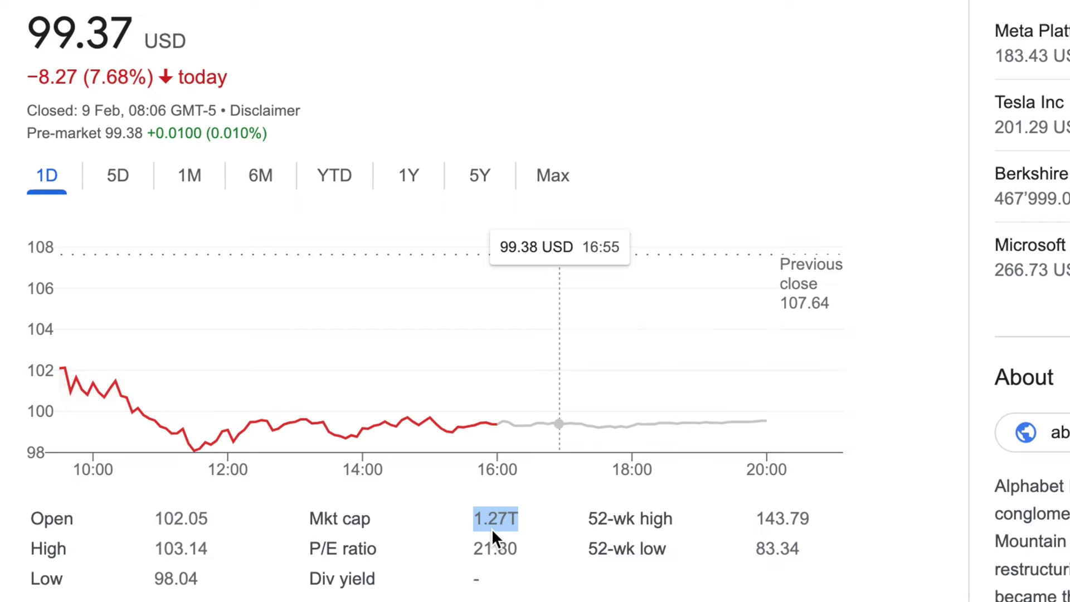
mouse_move(559, 513)
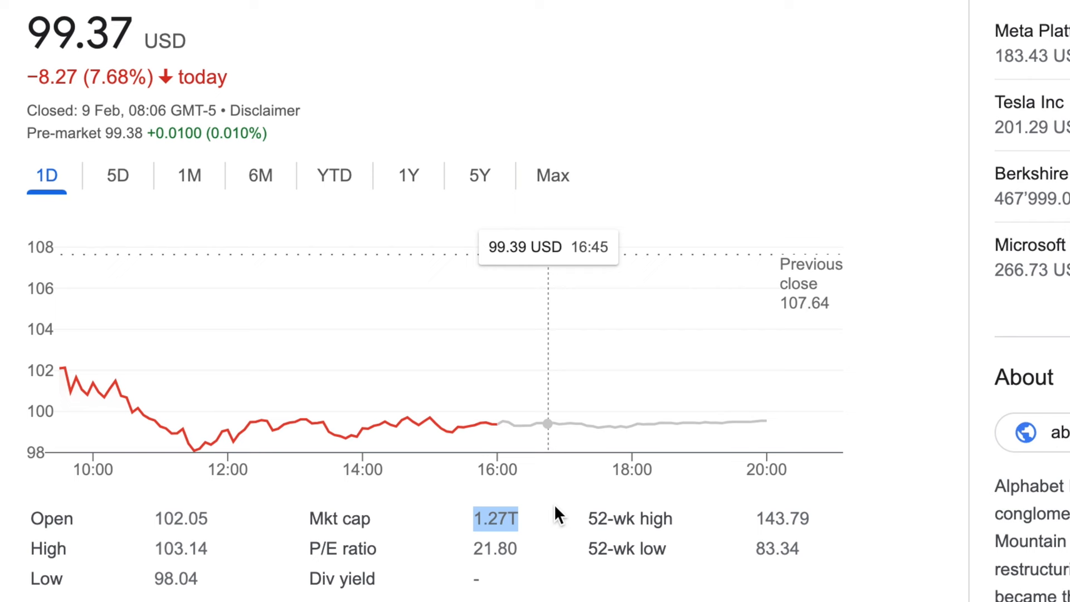
Read through Google's blog post introducing Bard, the LaMDA-powered conversational AI service.
click(349, 13)
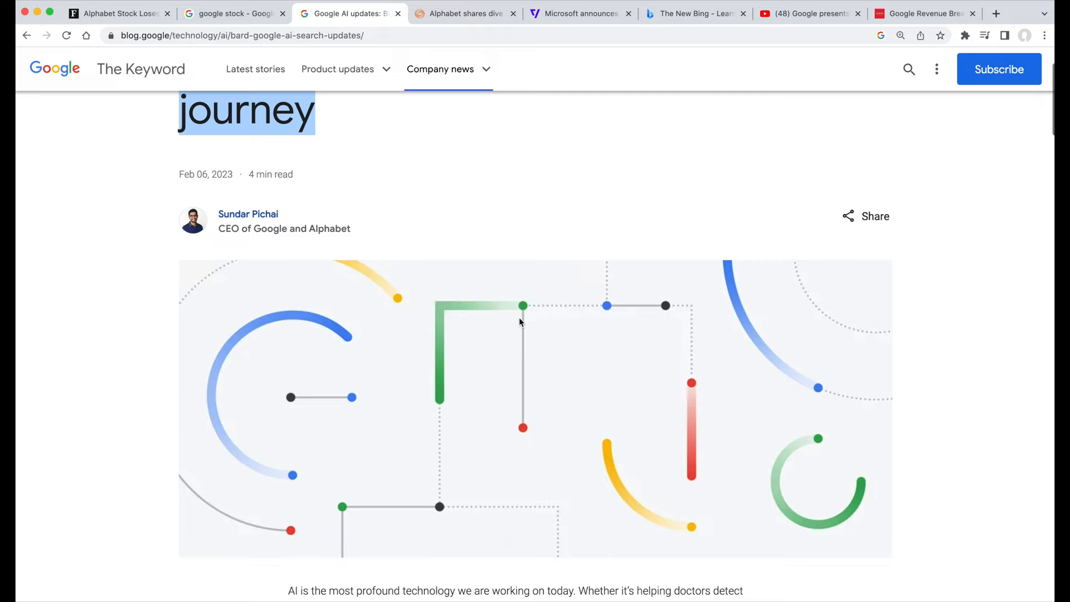
scroll(down, 3)
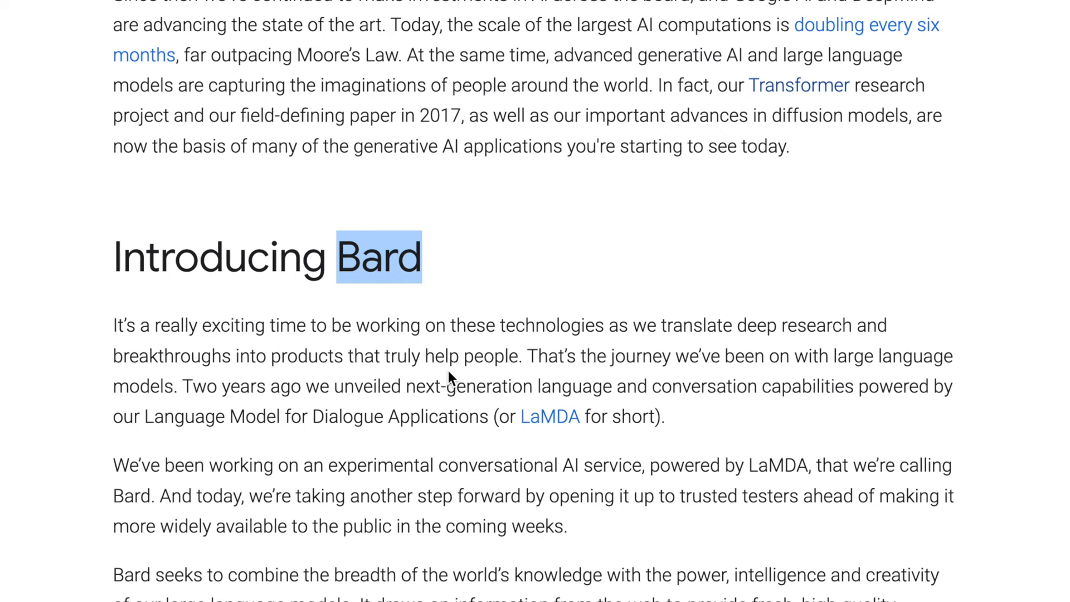
scroll(down, 3)
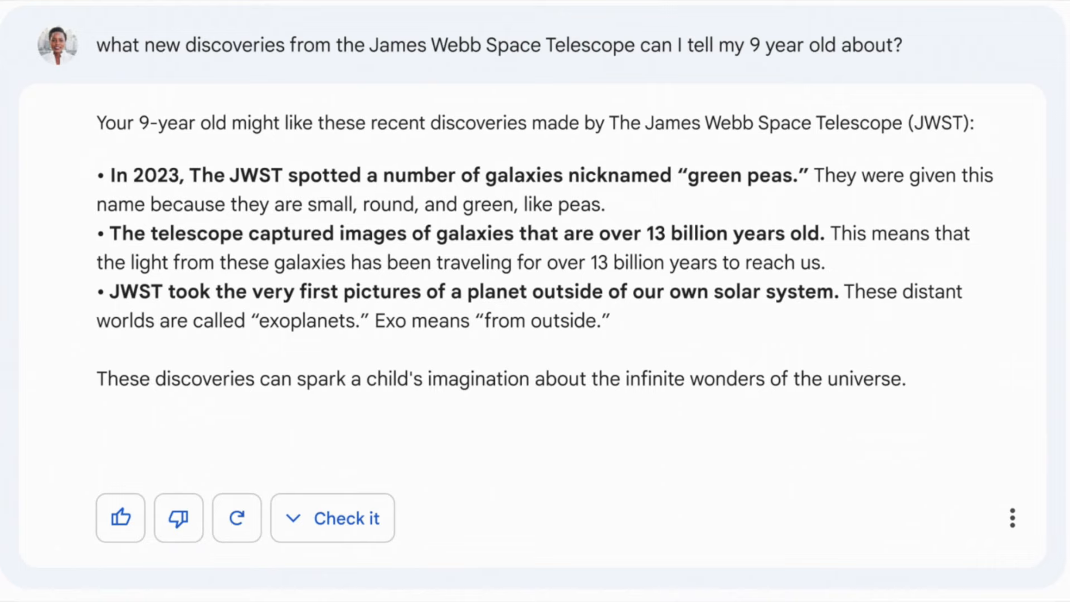
click(349, 13)
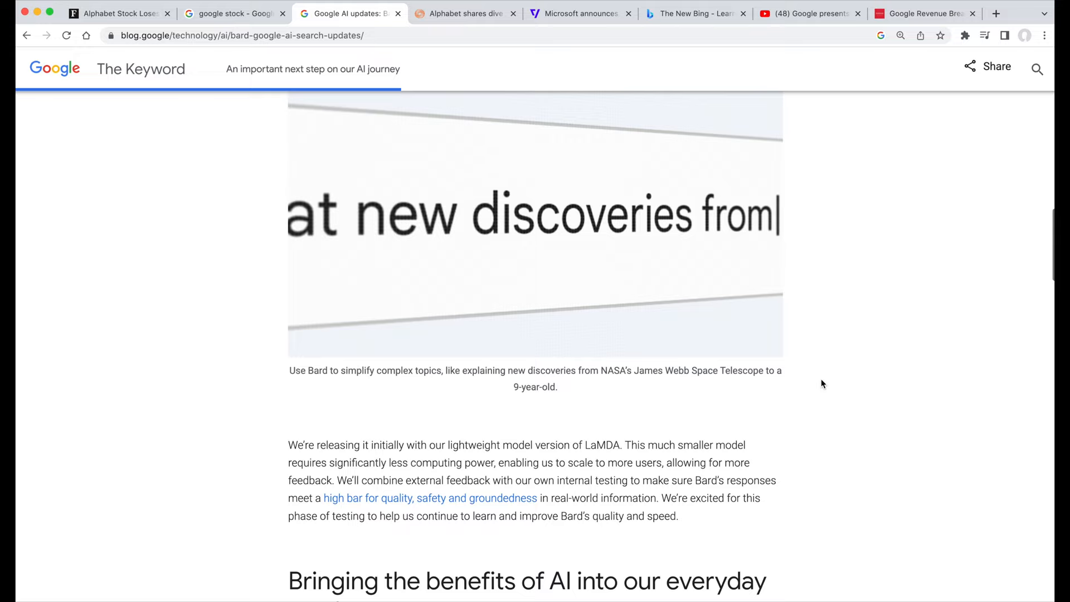
scroll(down, 3)
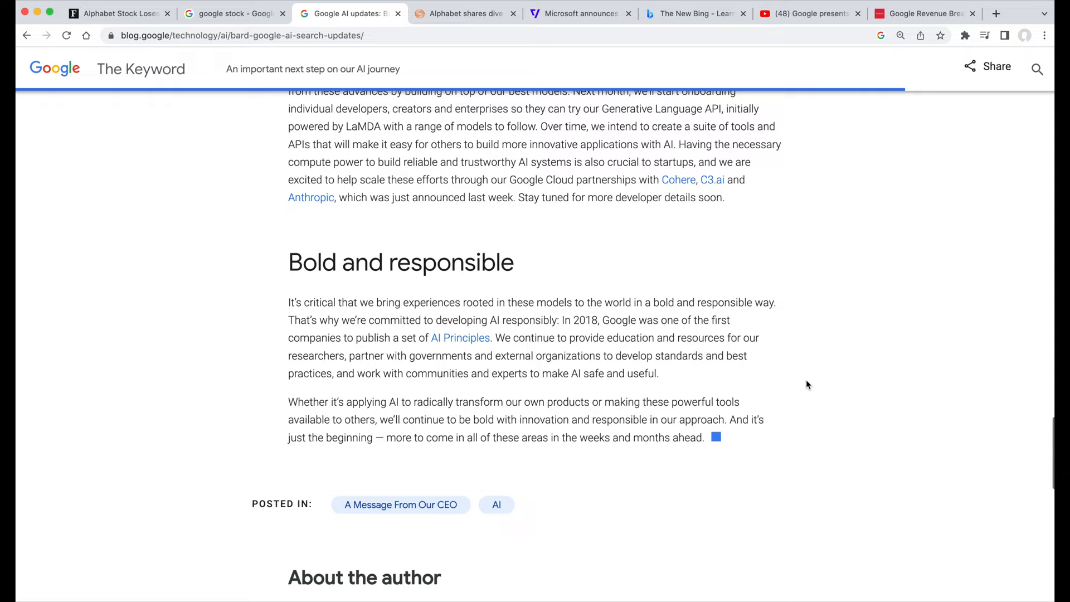
scroll(up, 3)
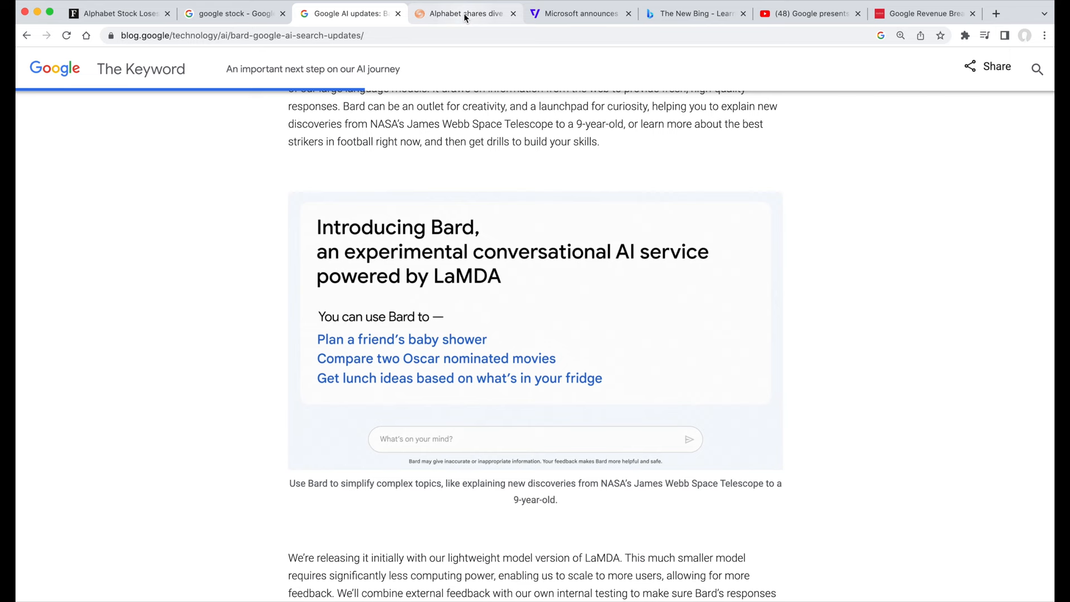
Read the Reuters story on Alphabet shares diving down to the embedded Bard ad image.
click(464, 13)
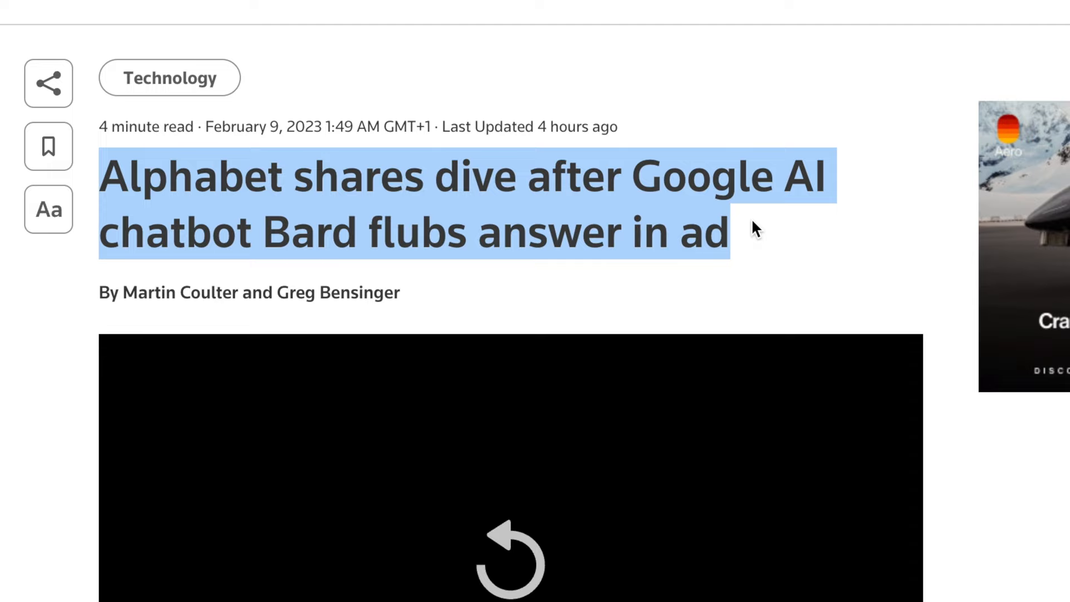
scroll(down, 3)
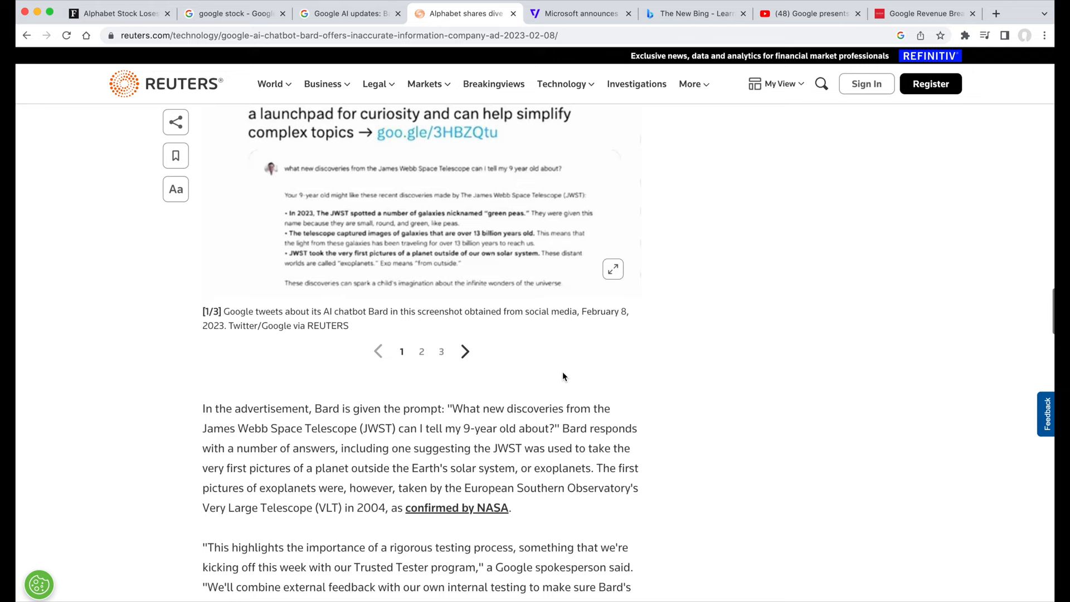
scroll(up, 3)
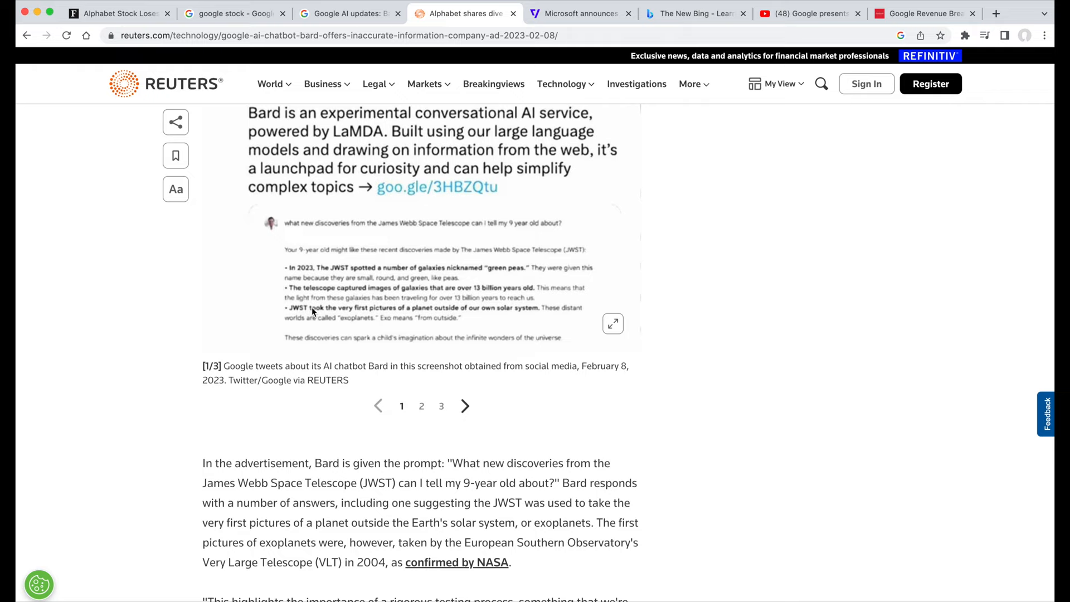
mouse_move(355, 315)
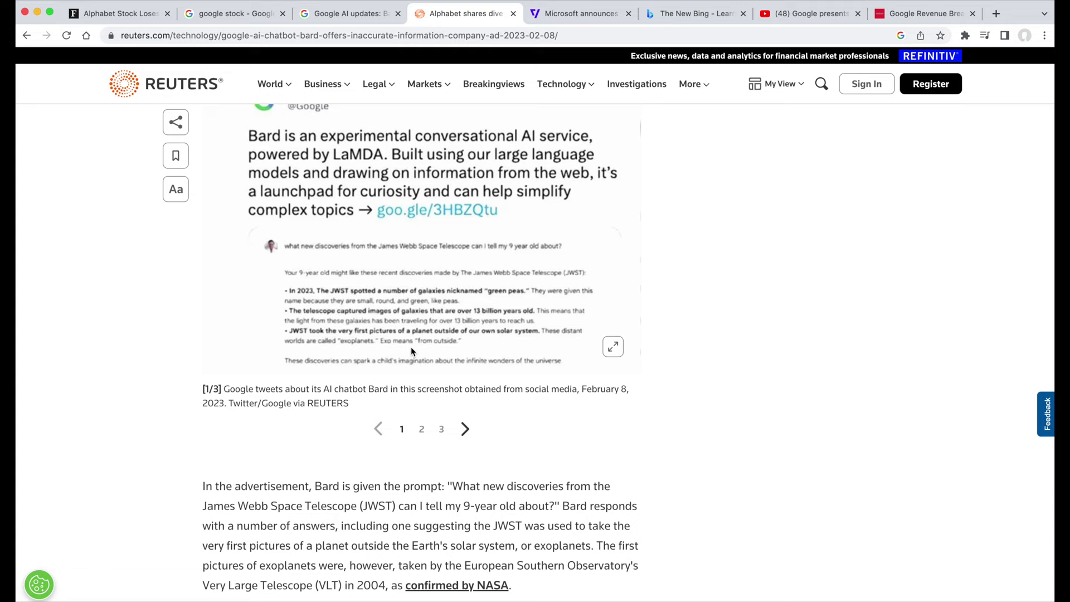
scroll(down, 3)
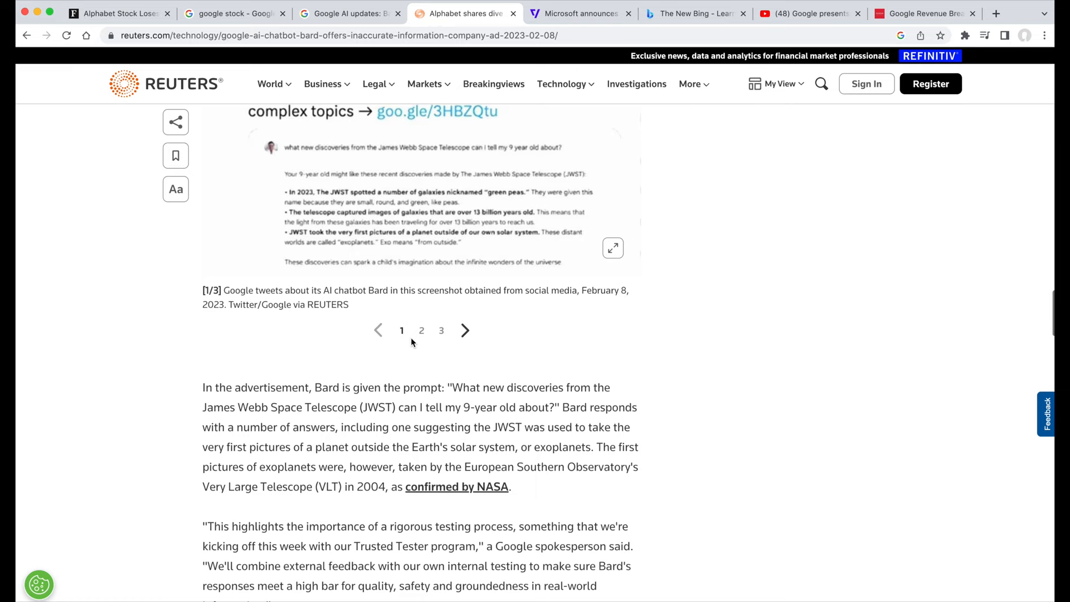
scroll(up, 3)
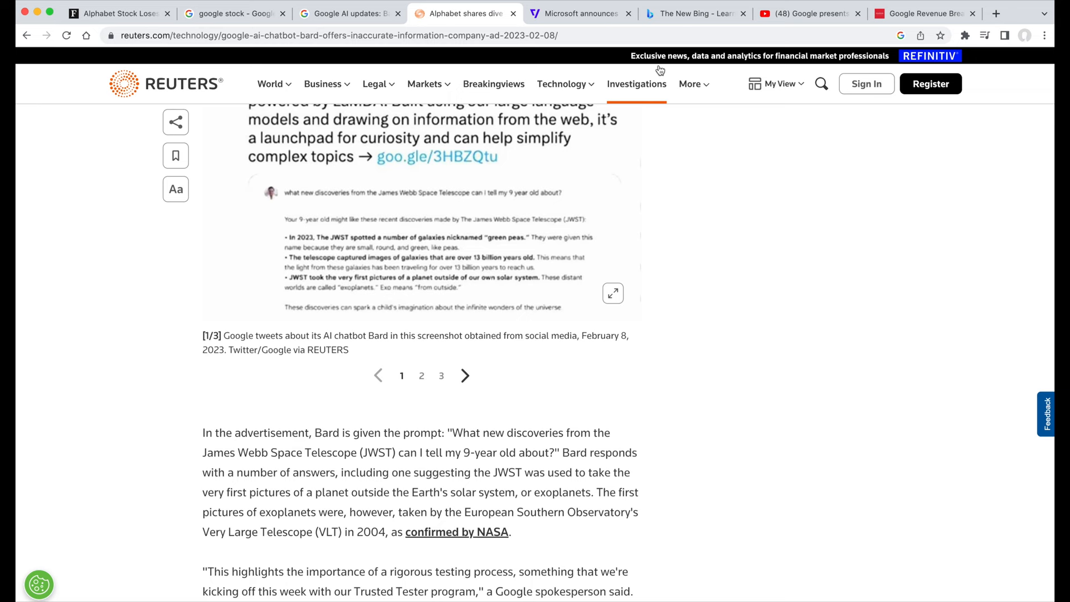
Show The Verge article on Microsoft's new Bing and Edge powered by upgraded ChatGPT.
click(579, 13)
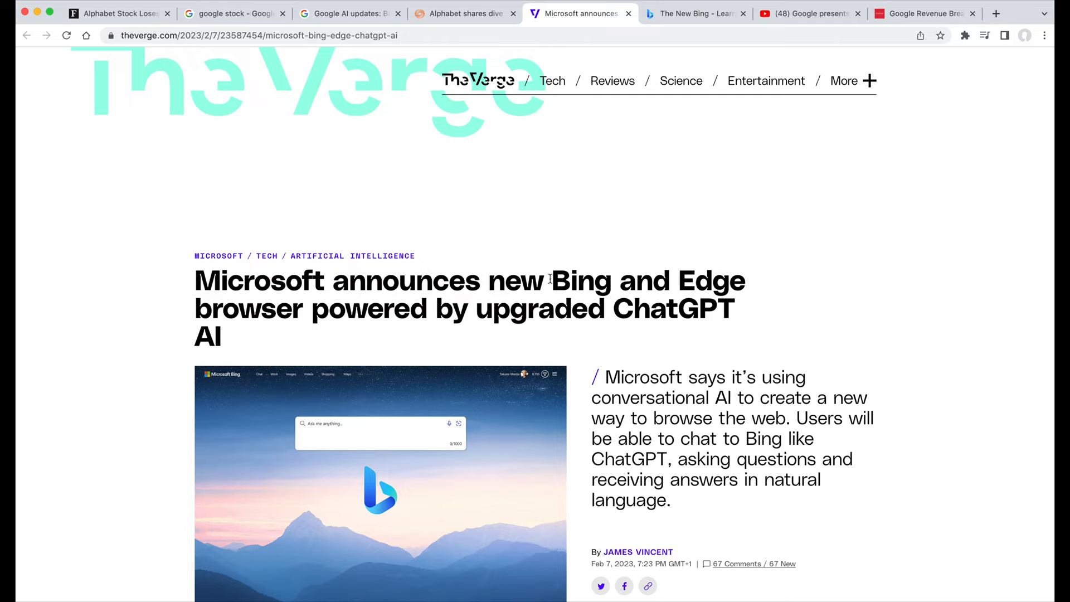
mouse_move(628, 293)
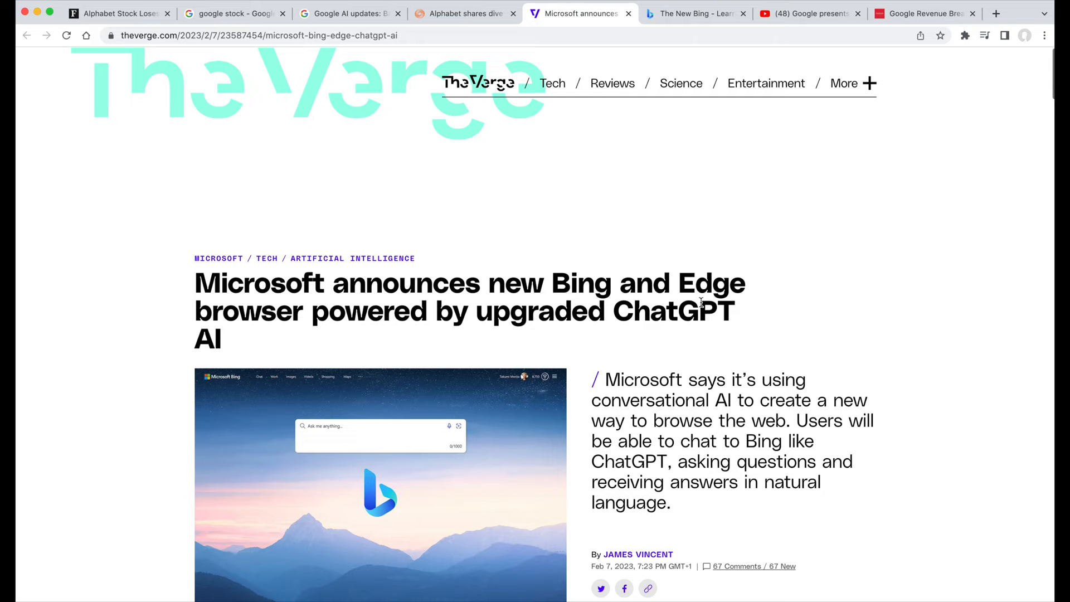
Show Bing's 'Introducing the new Bing' page at bing.com/new.
click(694, 13)
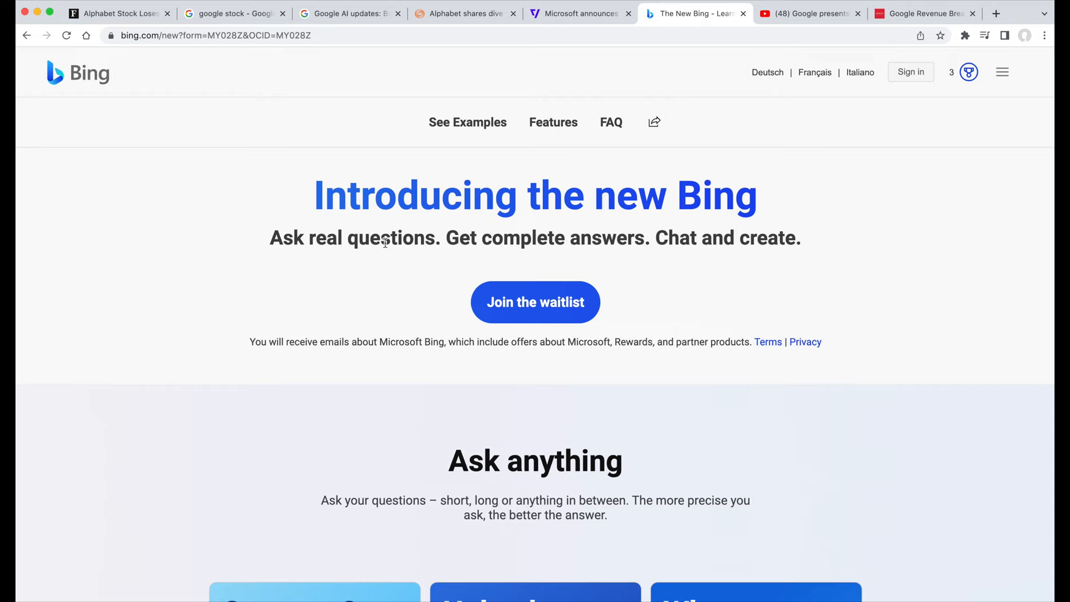
mouse_move(535, 302)
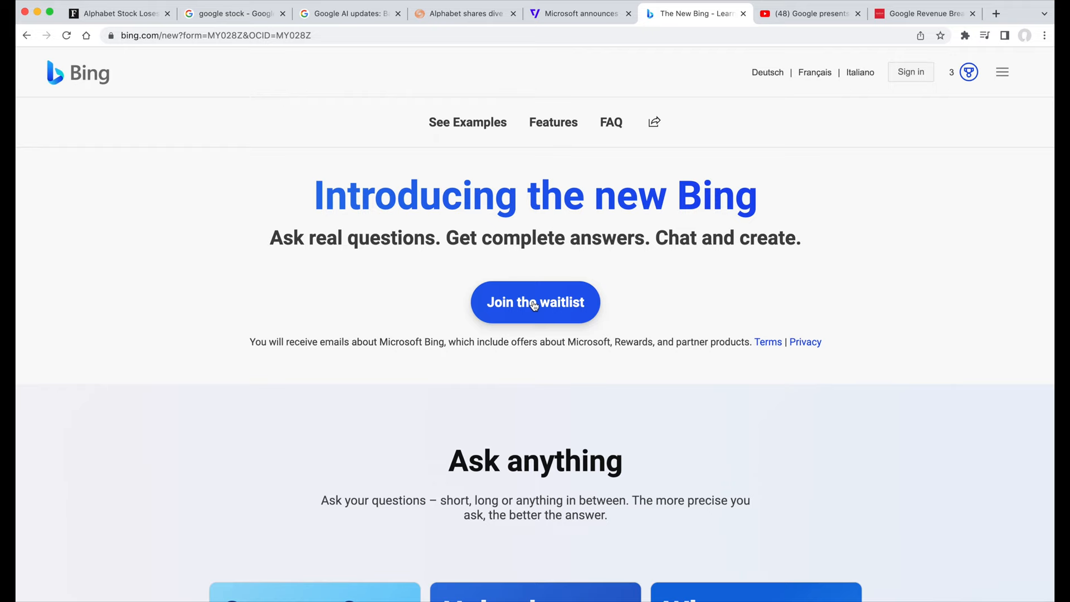
mouse_move(741, 308)
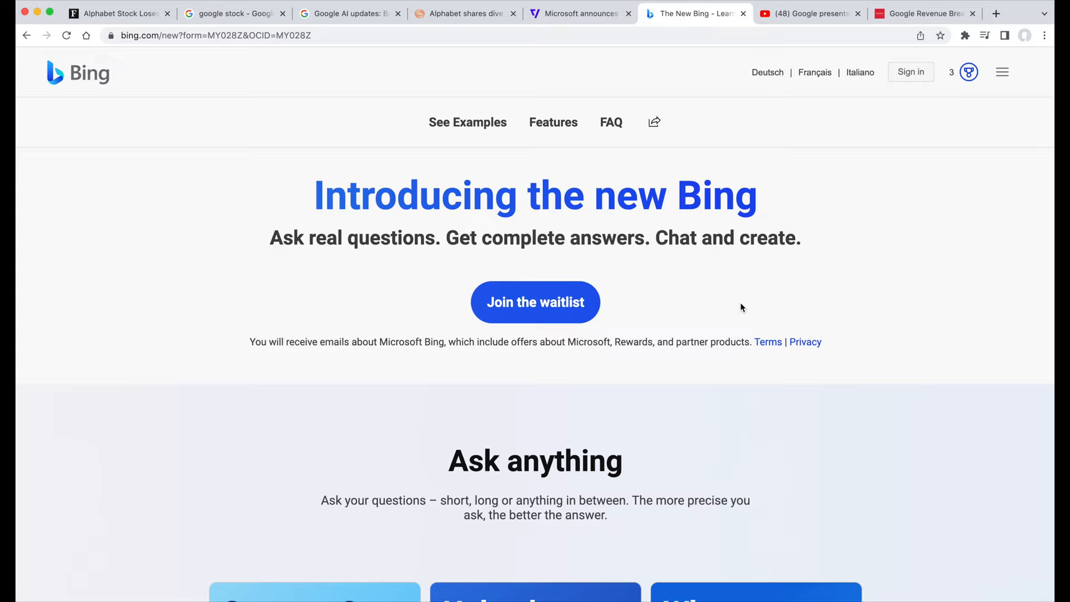
mouse_move(735, 309)
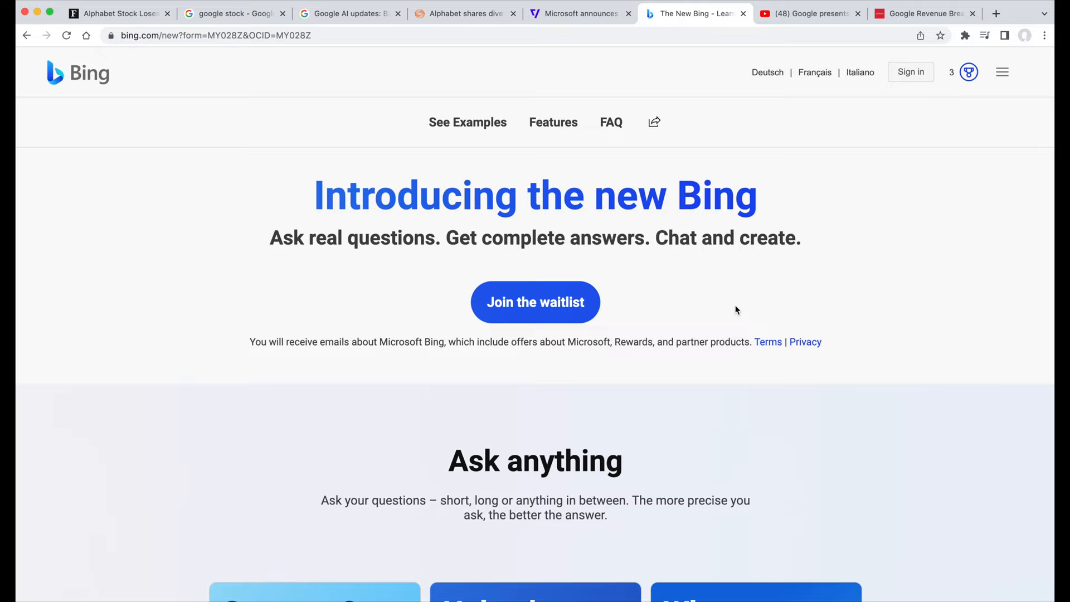
mouse_move(706, 277)
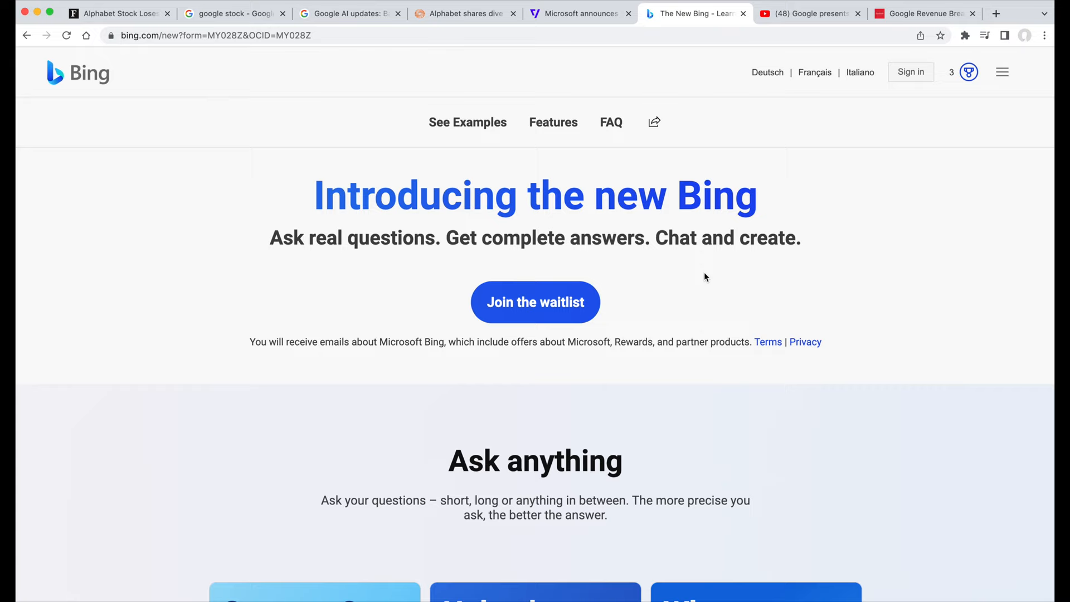
mouse_move(809, 14)
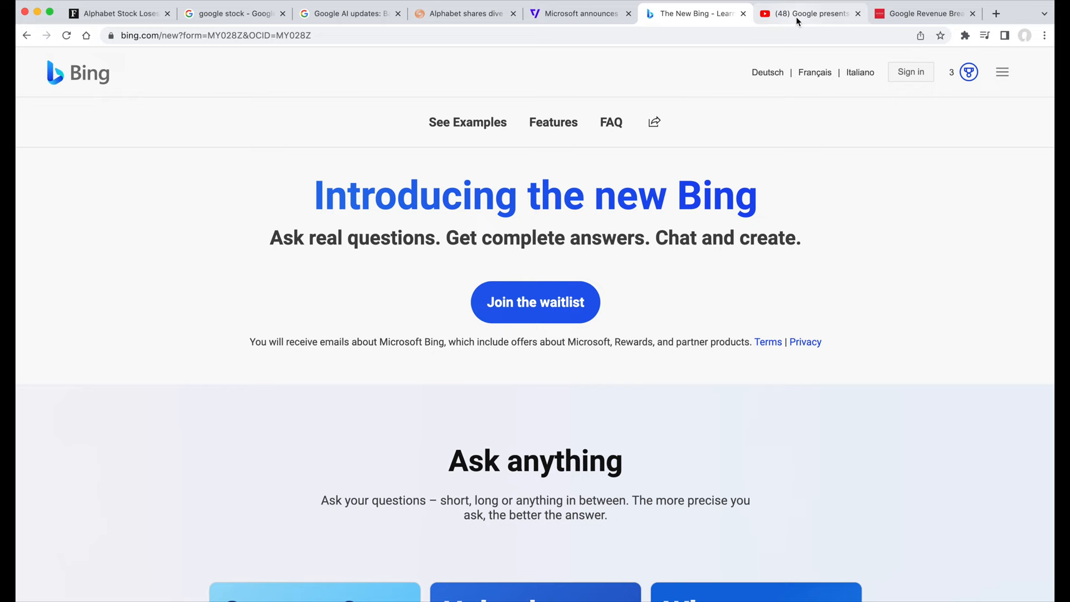
Visit the Google Live from Paris video, then move to FourWeekMBA's Alphabet 2022 revenue breakdown.
click(805, 13)
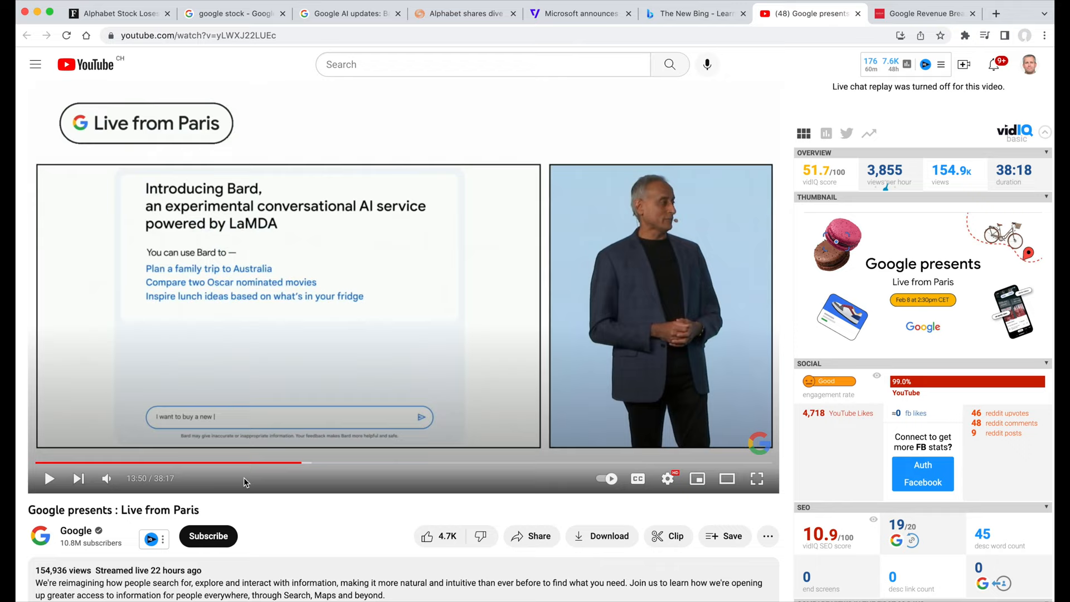
mouse_move(347, 521)
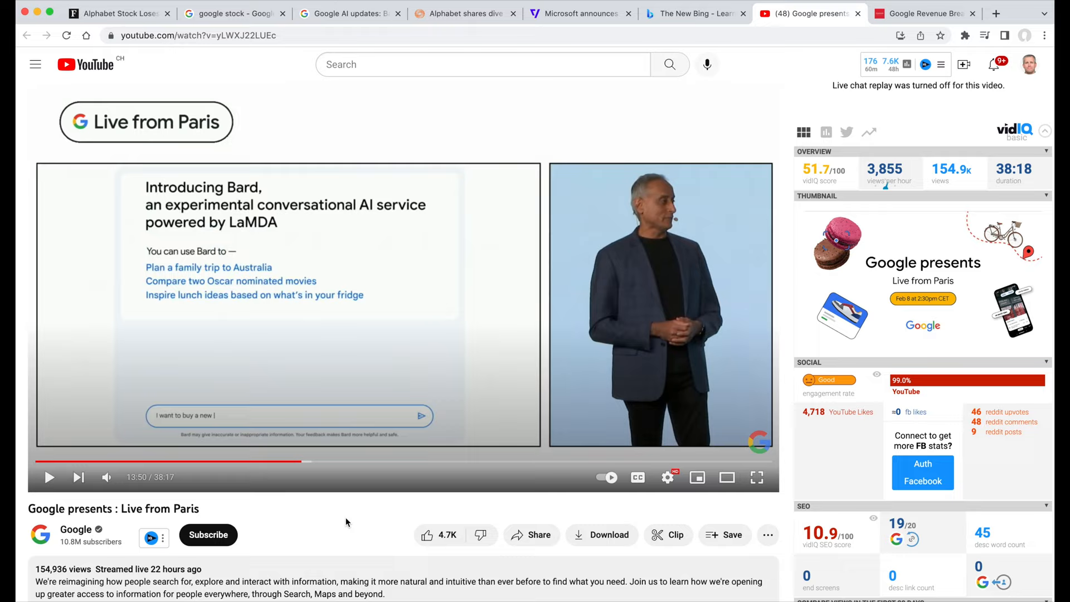
mouse_move(382, 327)
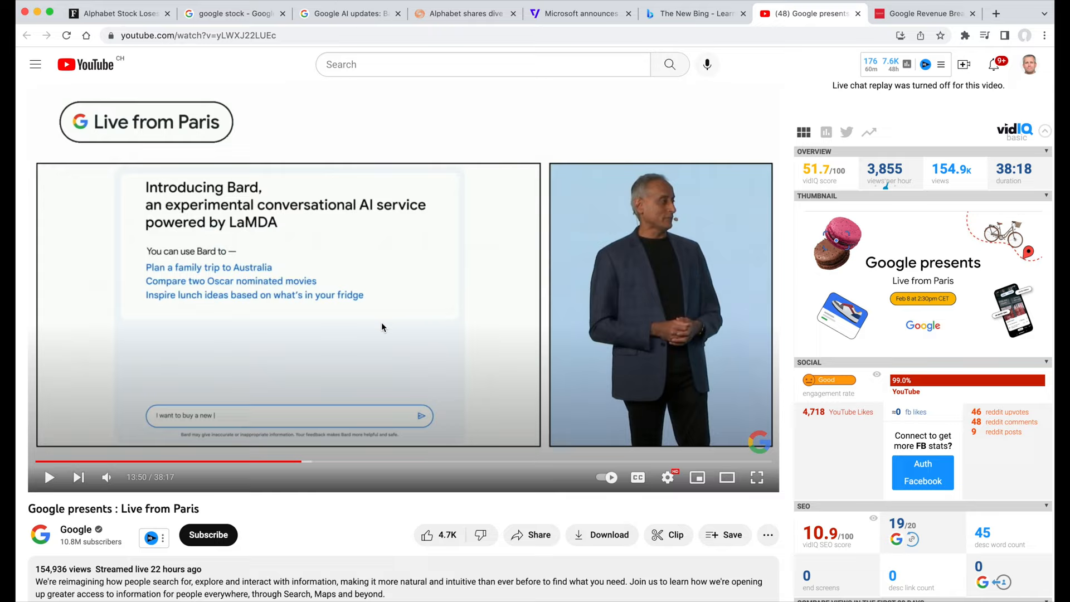
mouse_move(286, 338)
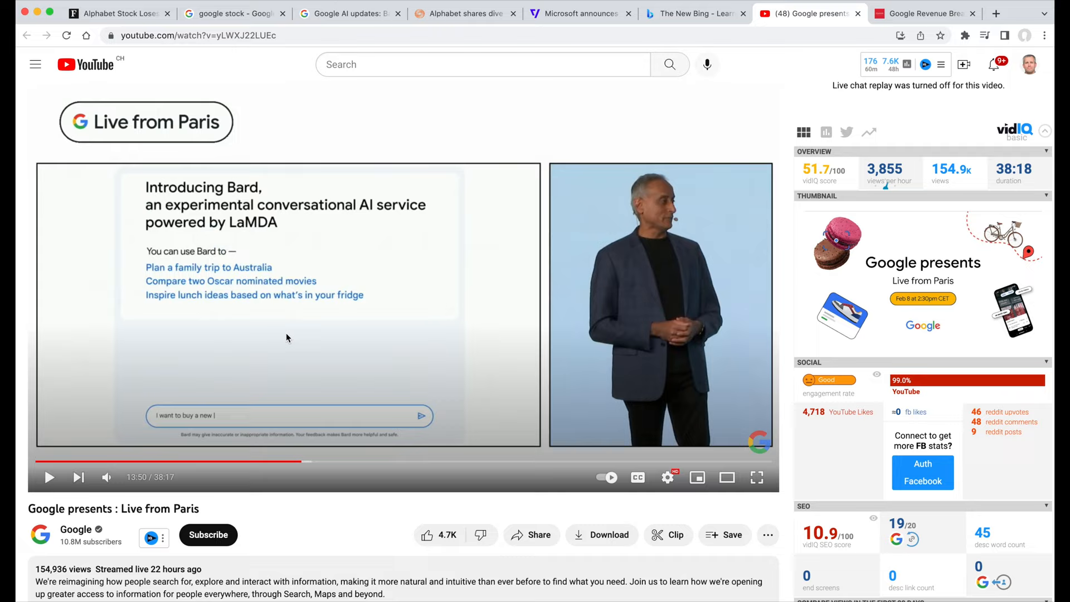
mouse_move(335, 514)
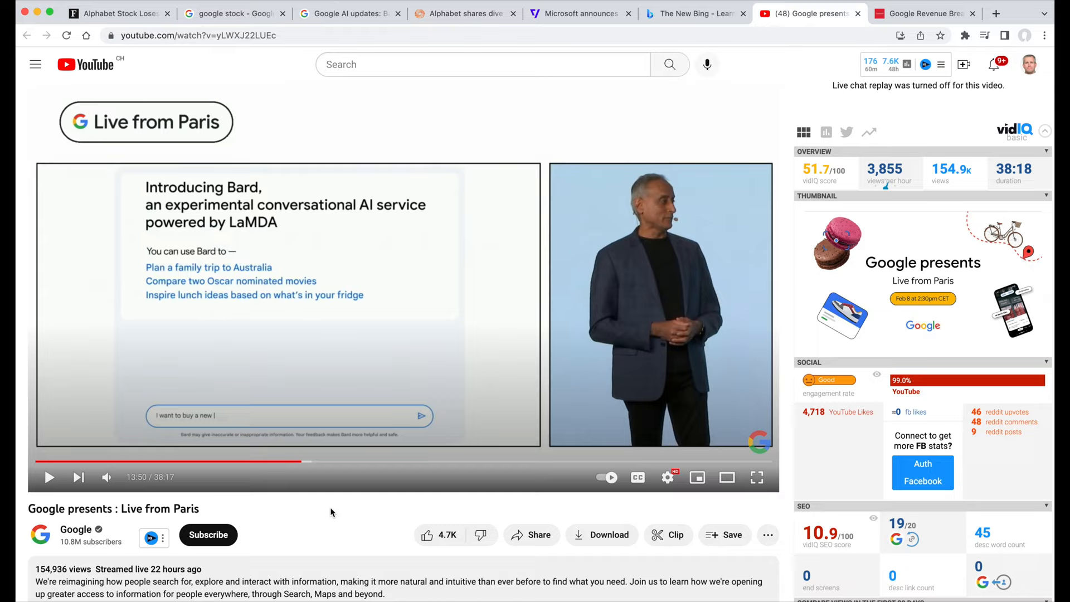
mouse_move(437, 432)
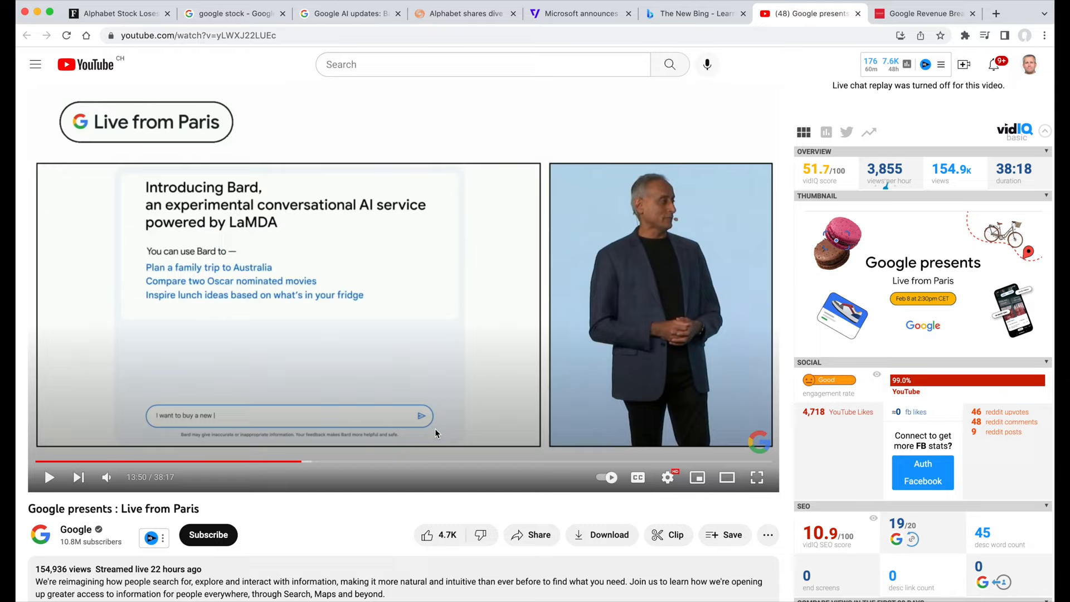
mouse_move(372, 395)
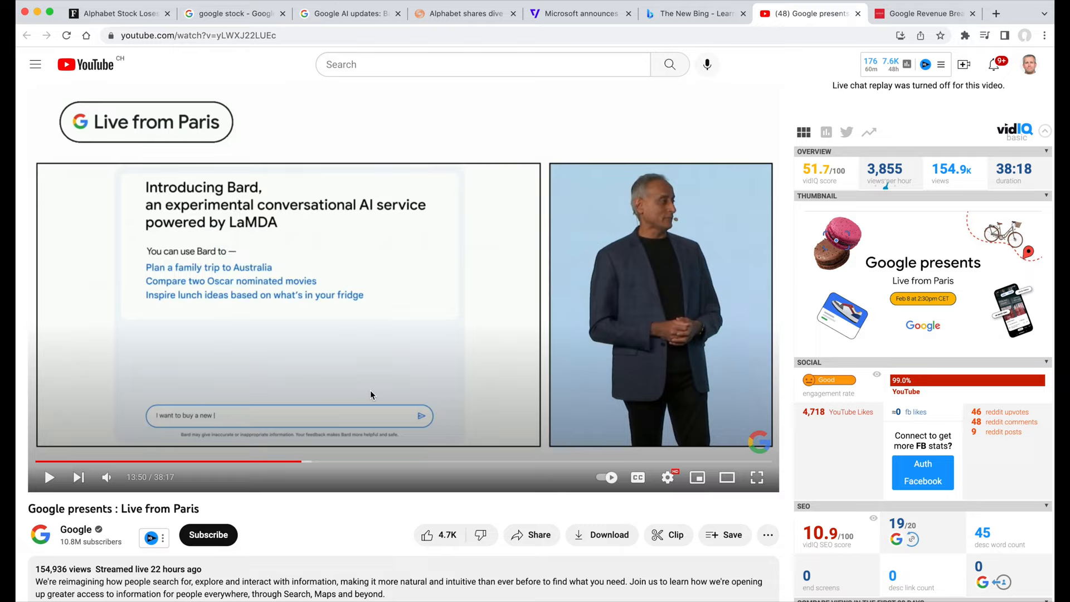
mouse_move(364, 367)
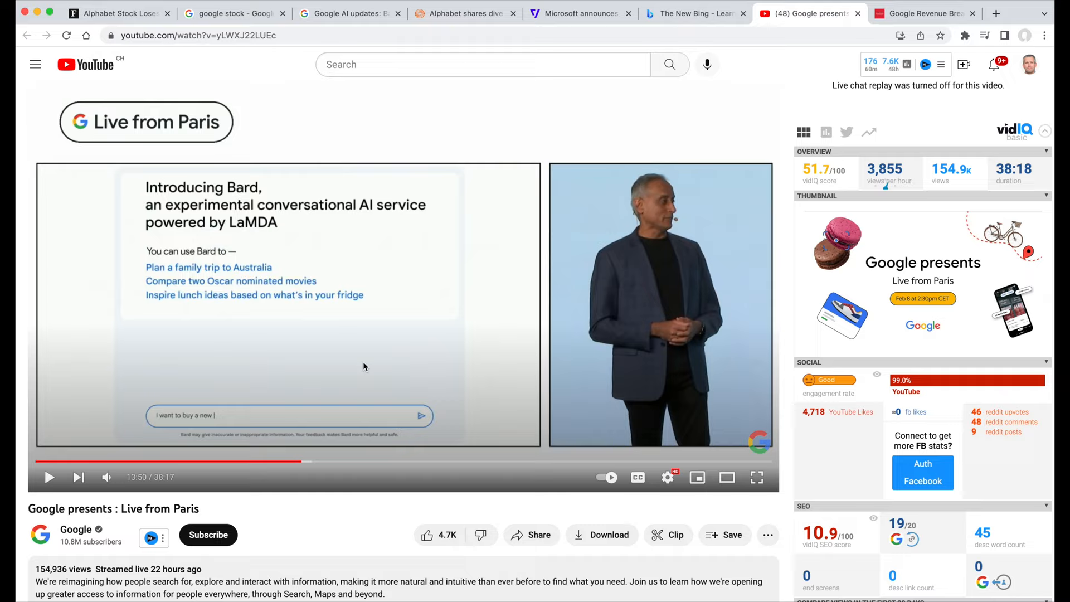
mouse_move(370, 348)
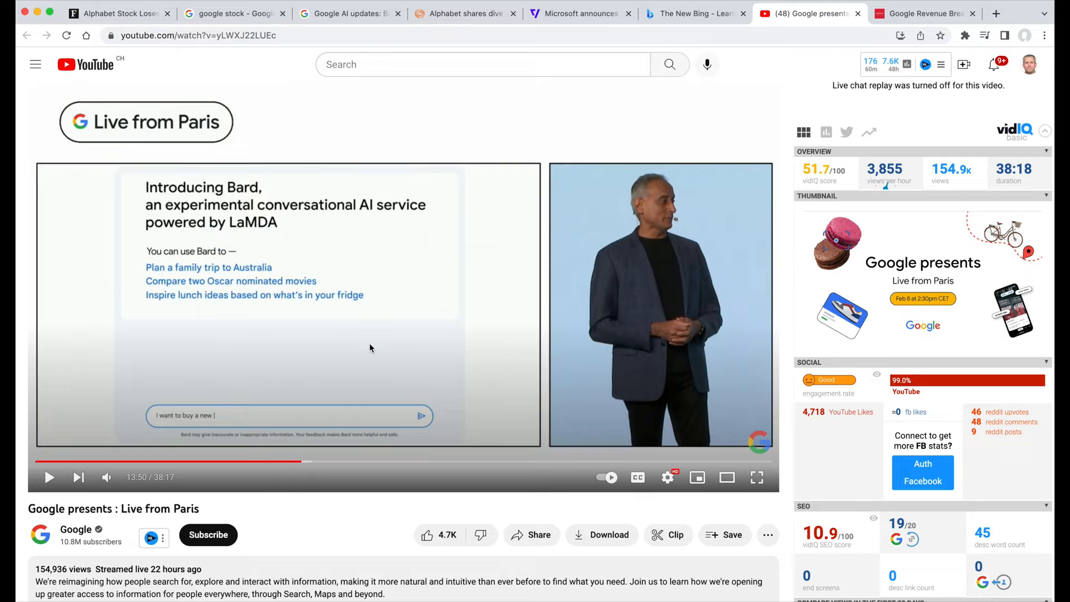
mouse_move(375, 344)
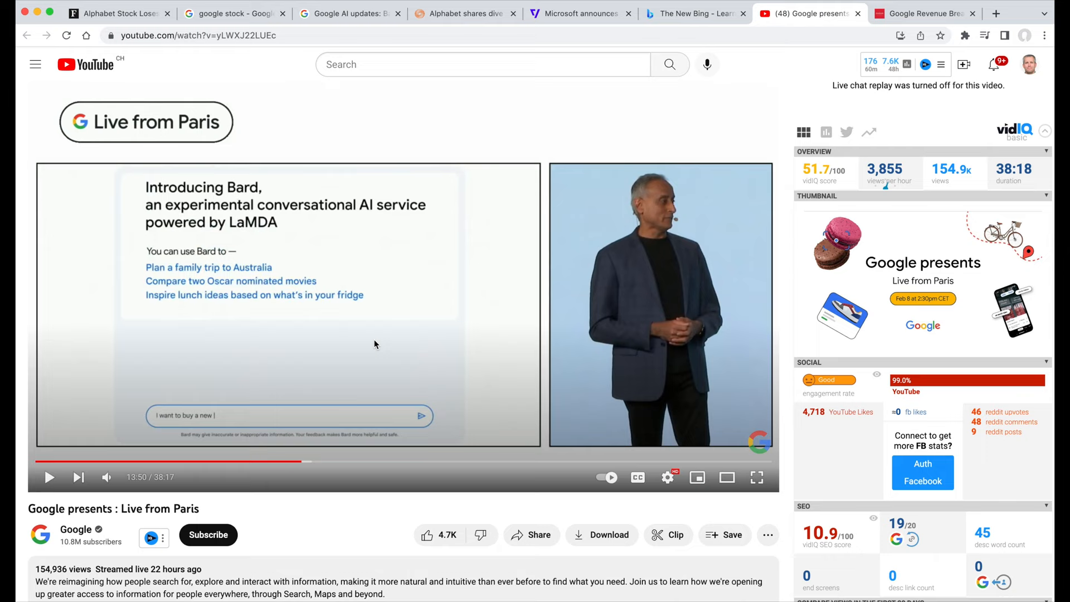
click(924, 13)
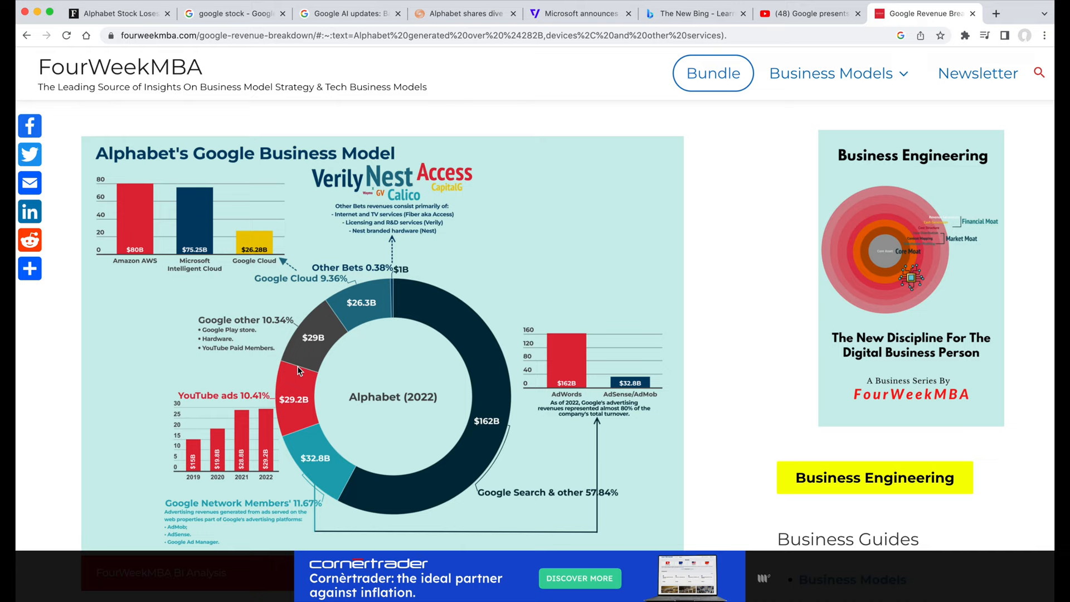
mouse_move(594, 497)
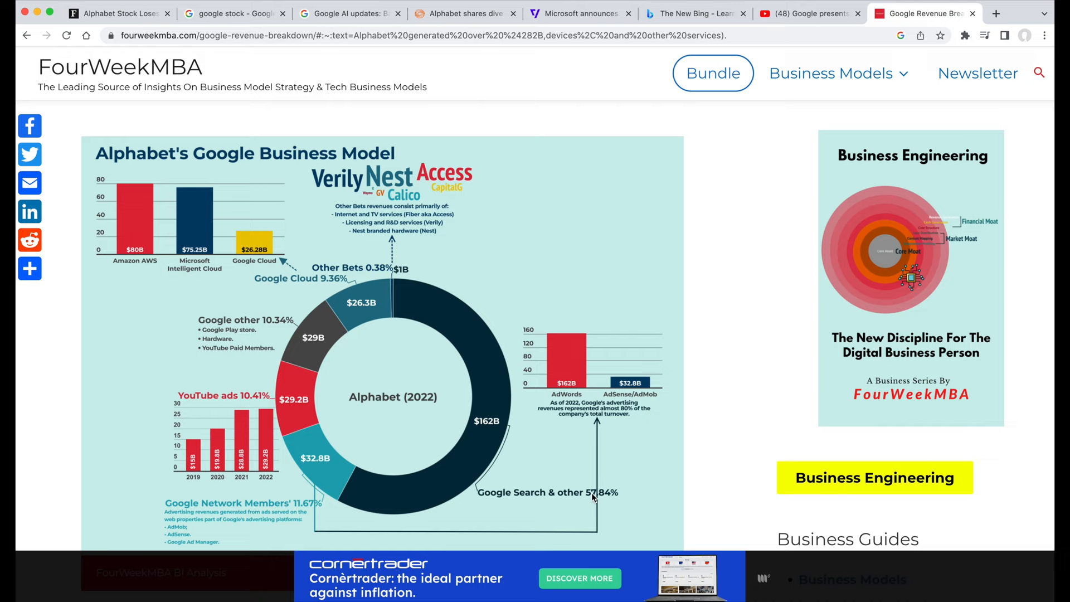
mouse_move(407, 298)
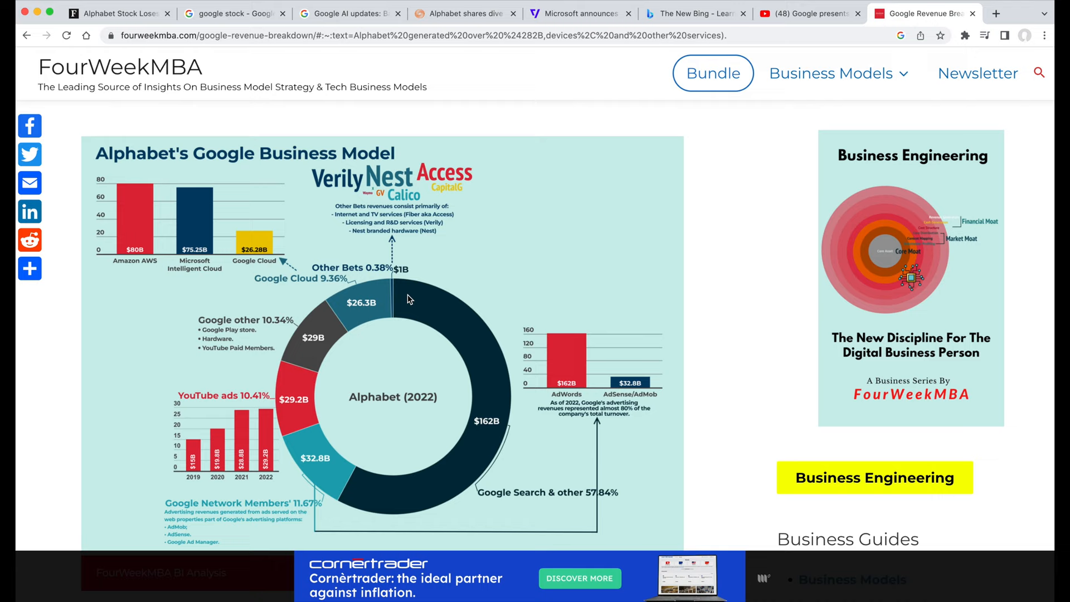
mouse_move(470, 321)
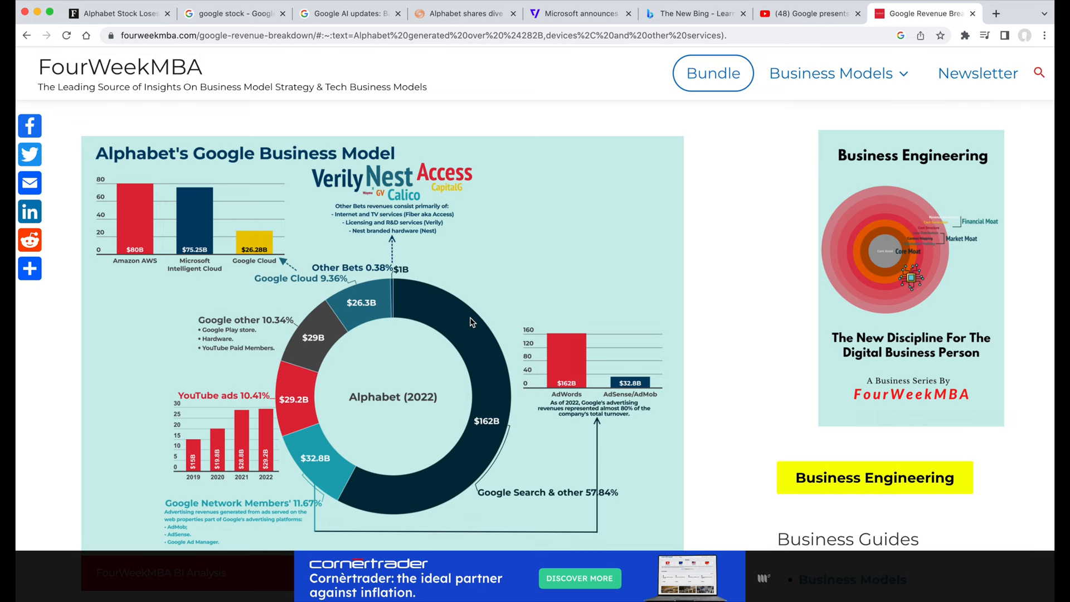
Return to the Alphabet Class A stock summary at 99.37 USD with a $1.27T market cap.
click(232, 14)
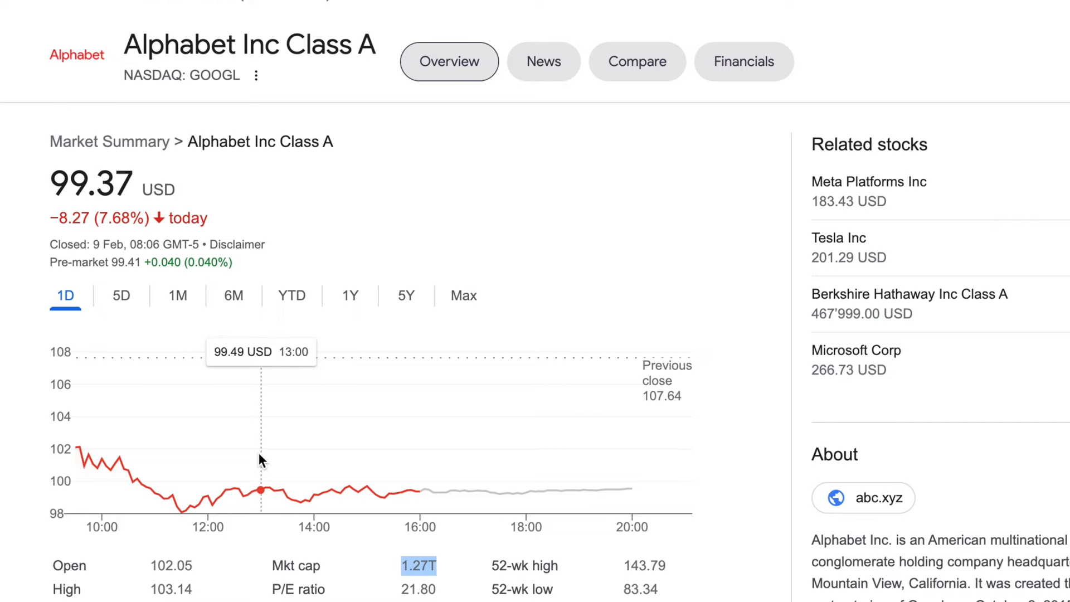
View Alphabet's chart over 5D, 1M and 6M ranges, ending on one month up 12.89%.
click(120, 296)
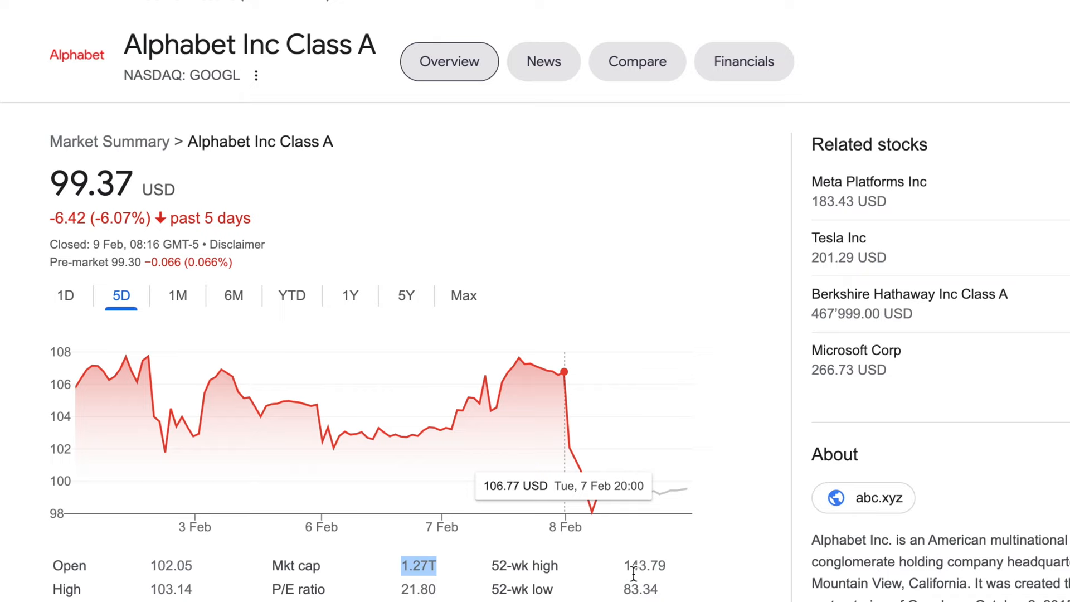
click(177, 295)
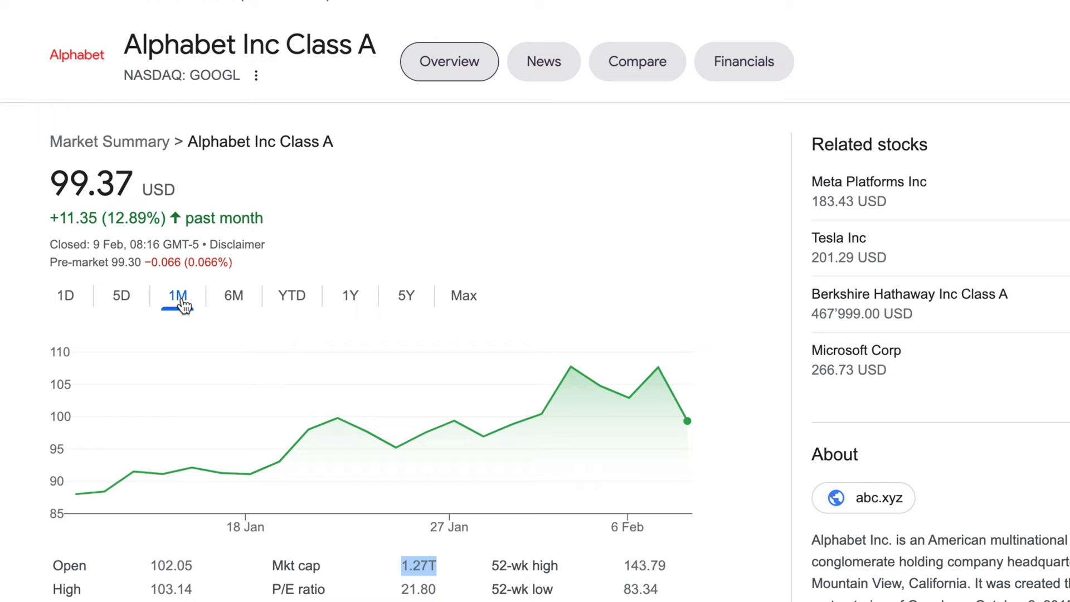
click(233, 294)
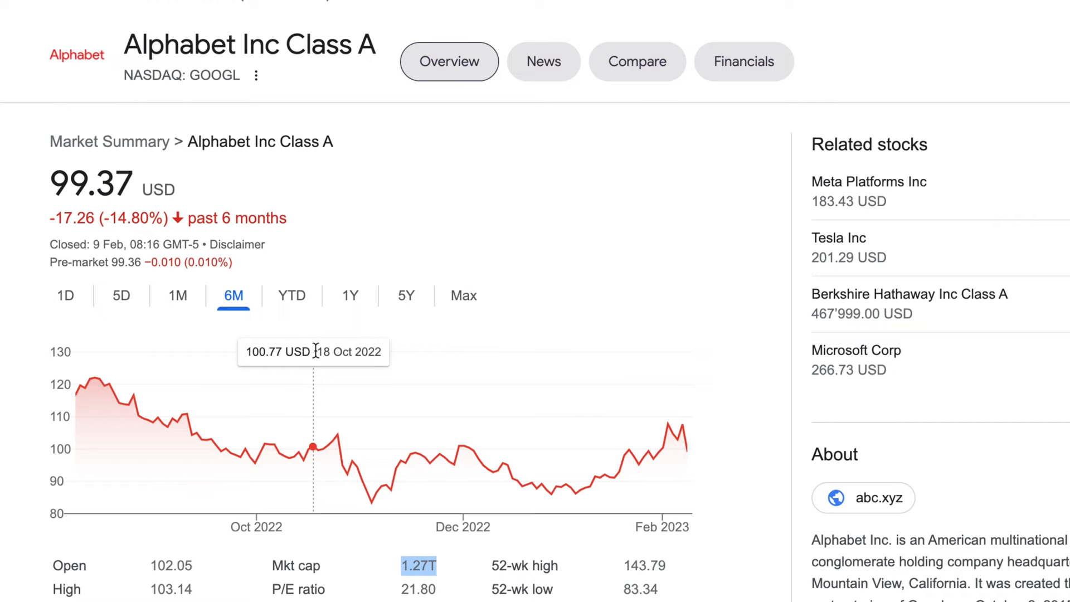
mouse_move(521, 473)
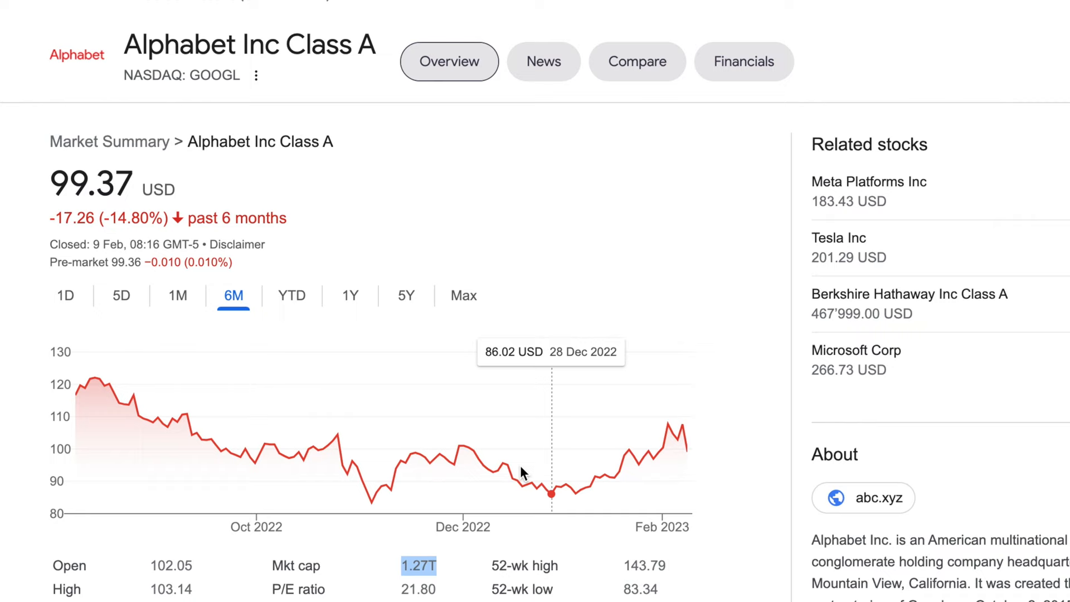
mouse_move(684, 457)
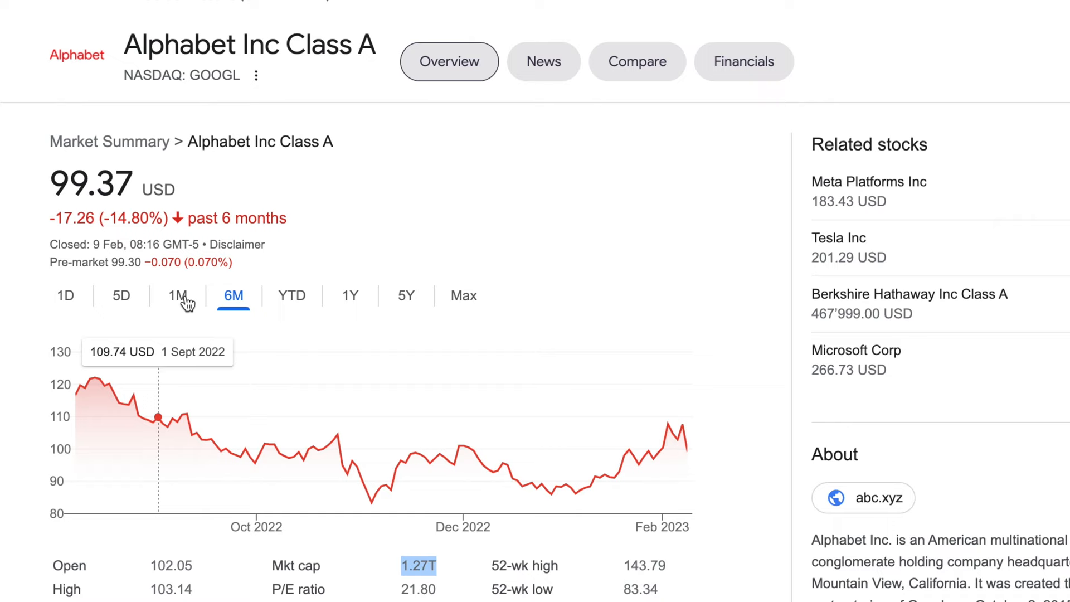
click(177, 295)
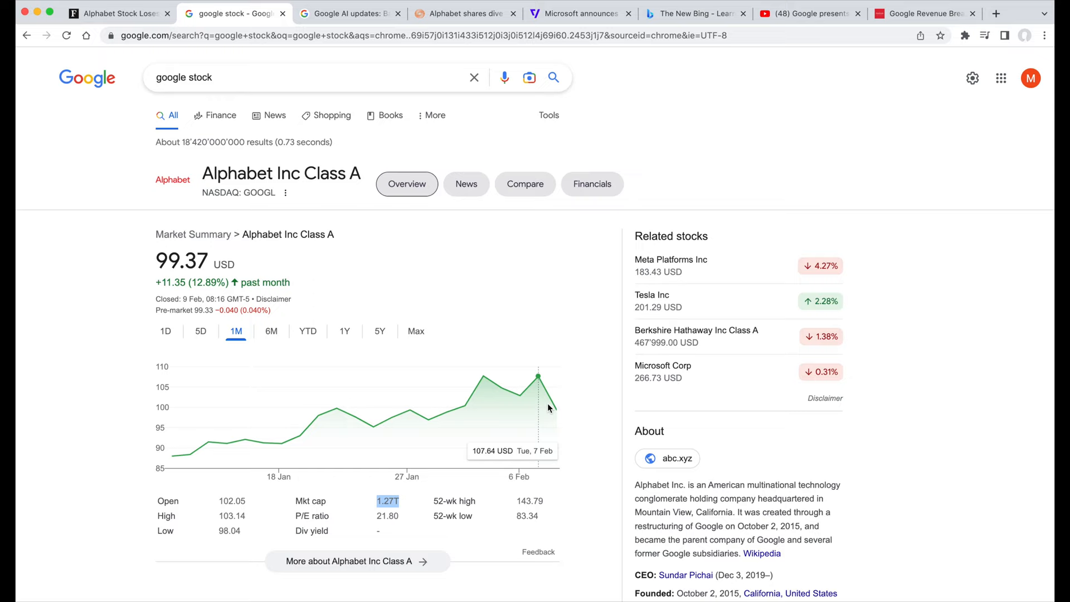
mouse_move(554, 403)
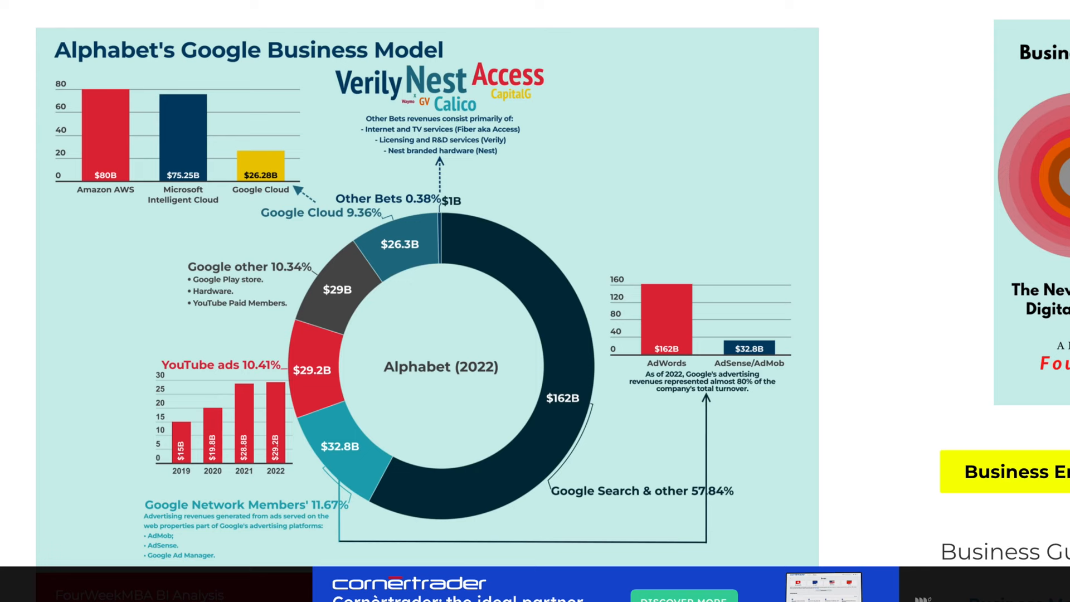
mouse_move(524, 323)
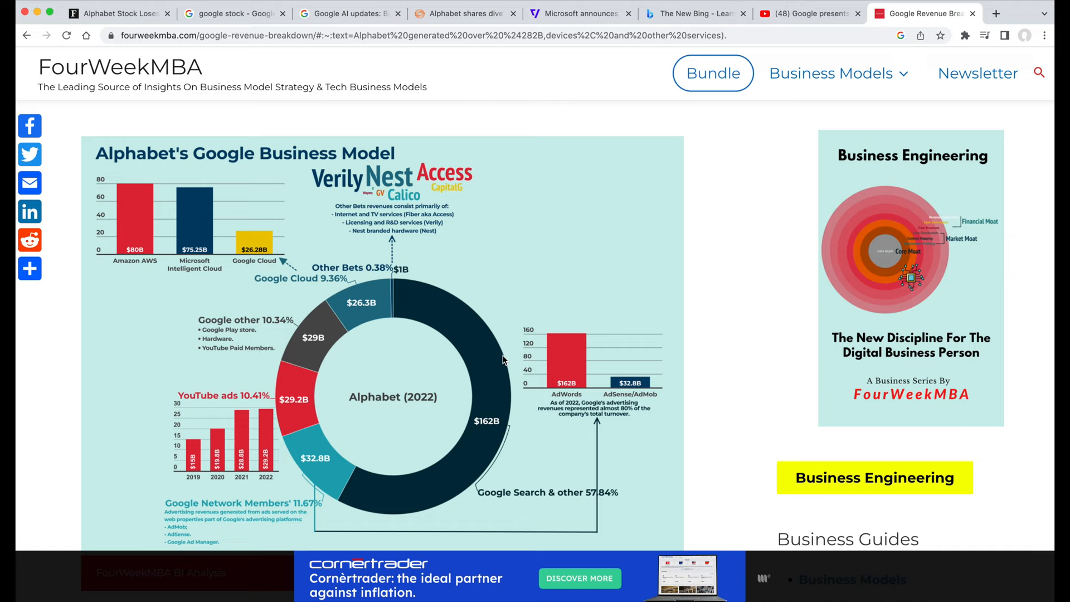
mouse_move(443, 470)
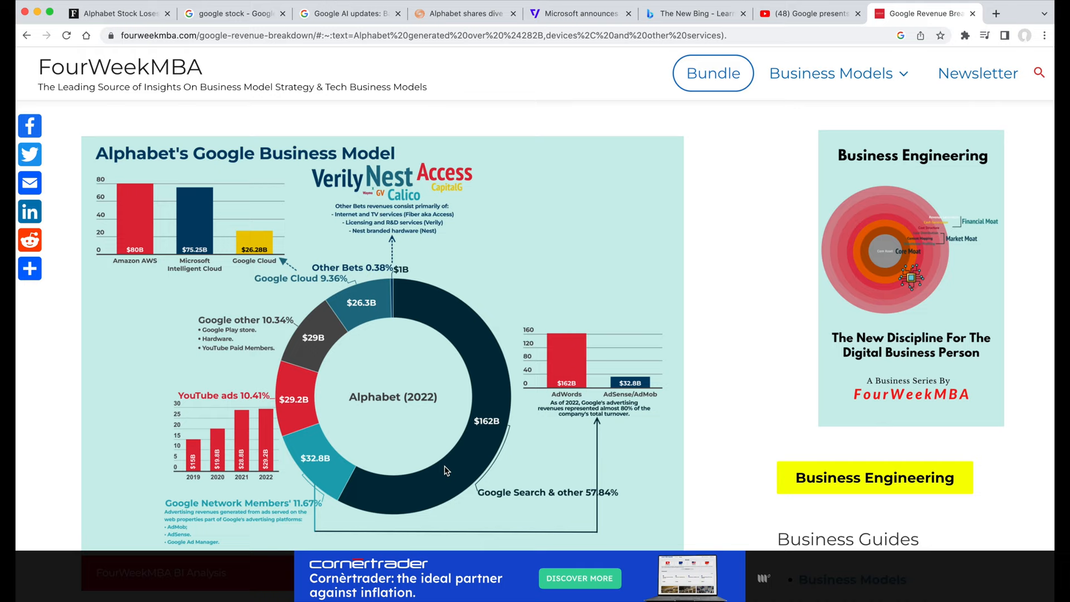
mouse_move(401, 485)
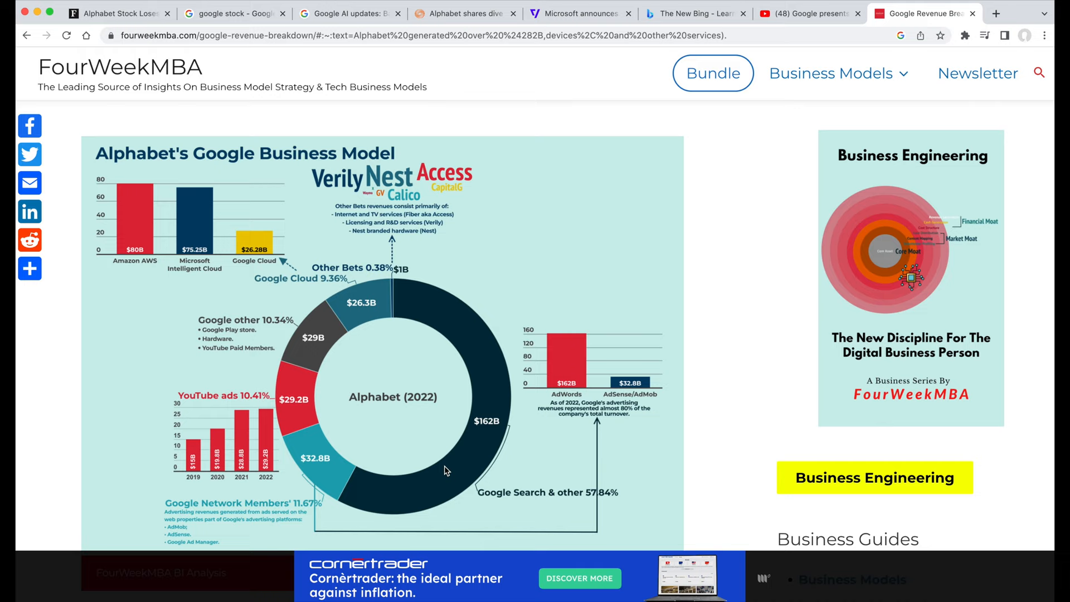